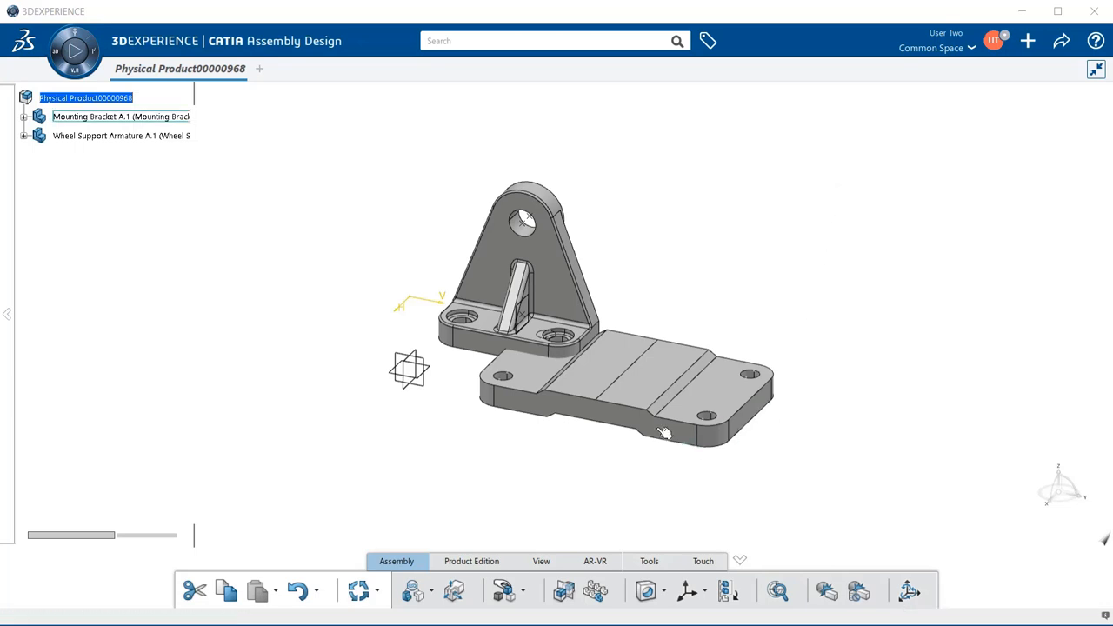
mouse_move(627, 432)
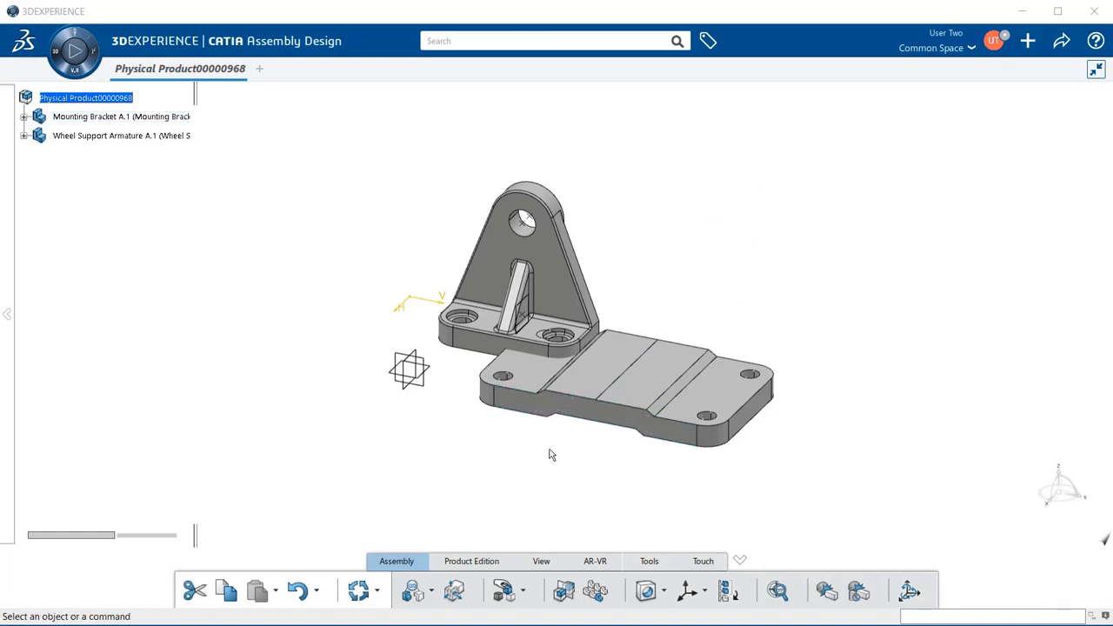
Step: Bring up the engineering connection options and select the mounting bracket in the tree
click(397, 560)
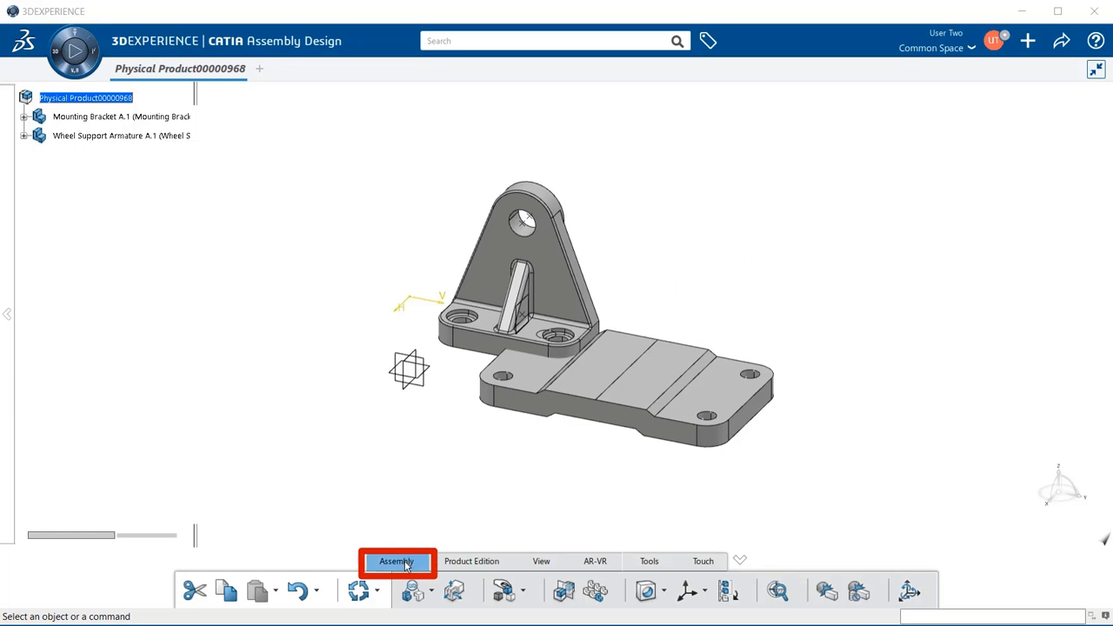
mouse_move(414, 592)
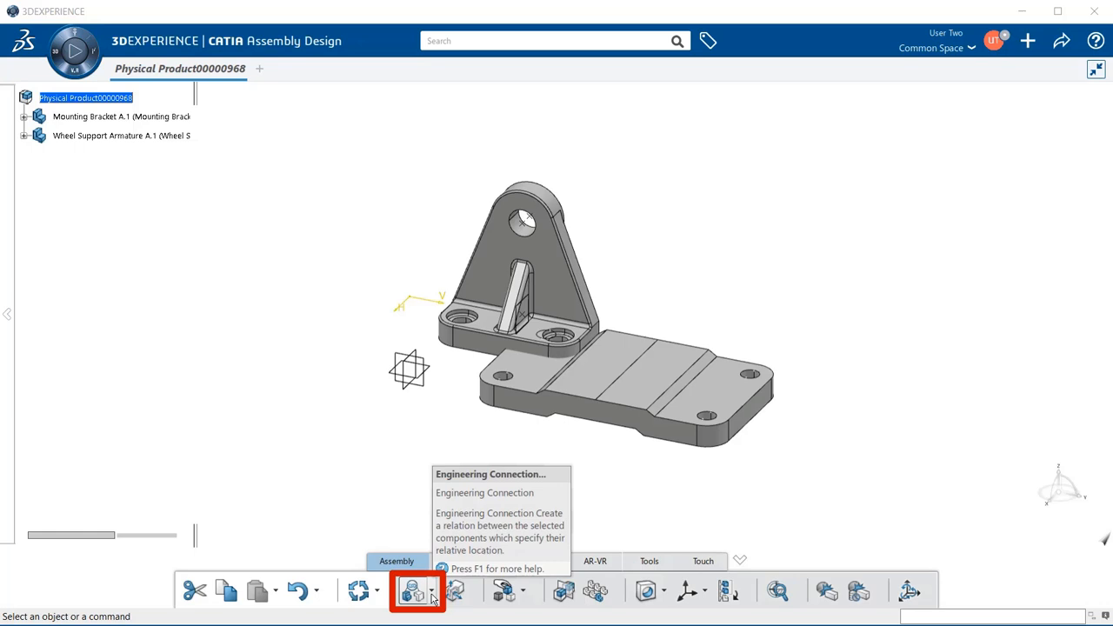
click(432, 592)
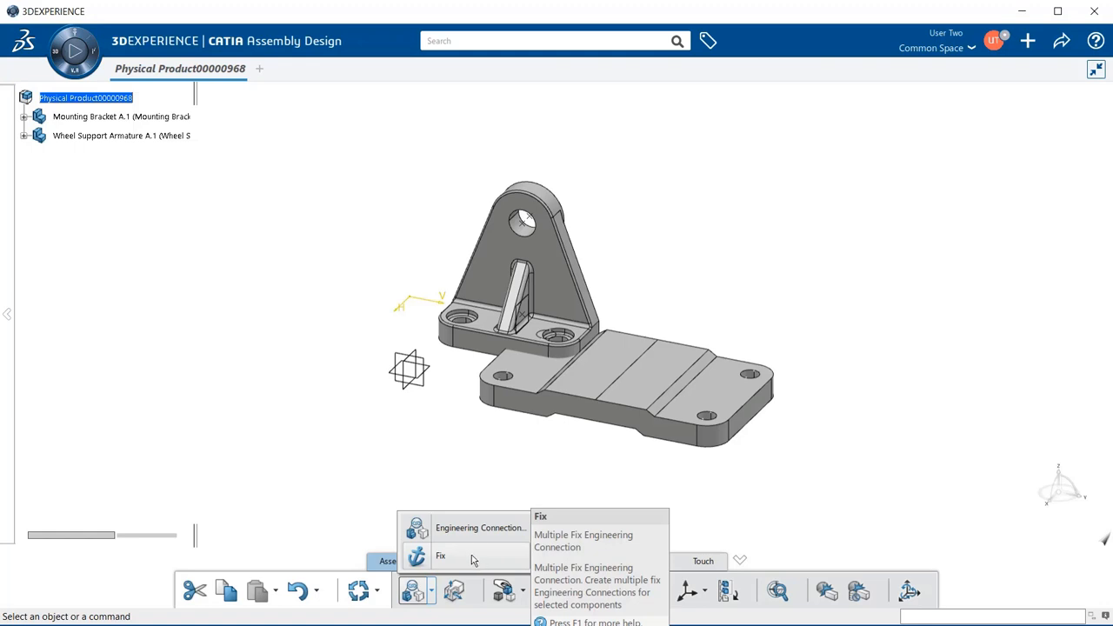
mouse_move(490, 489)
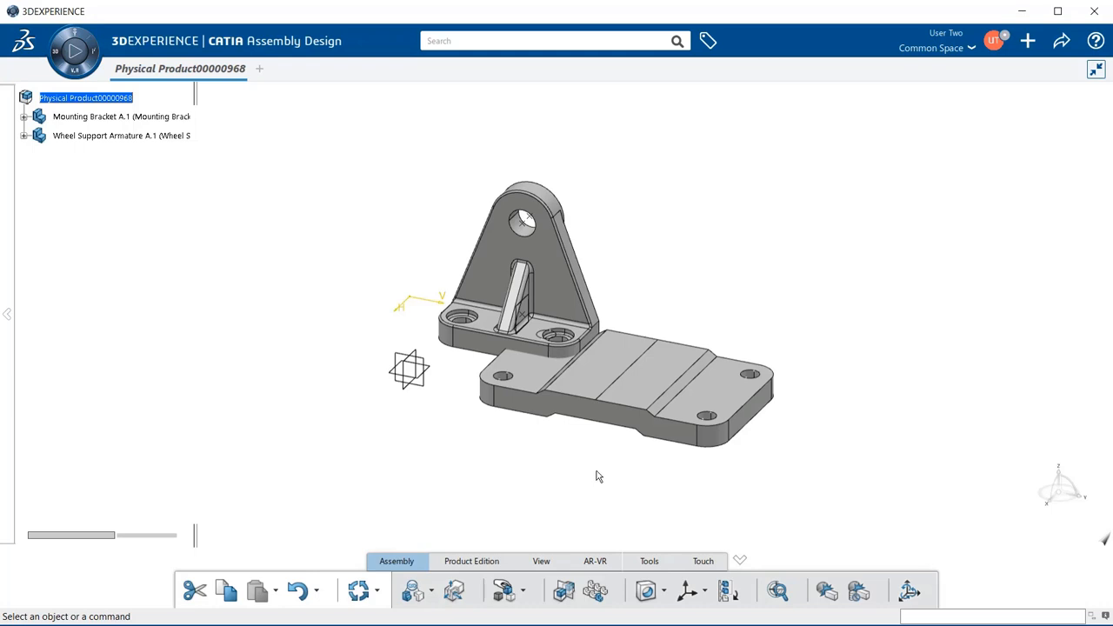
click(113, 136)
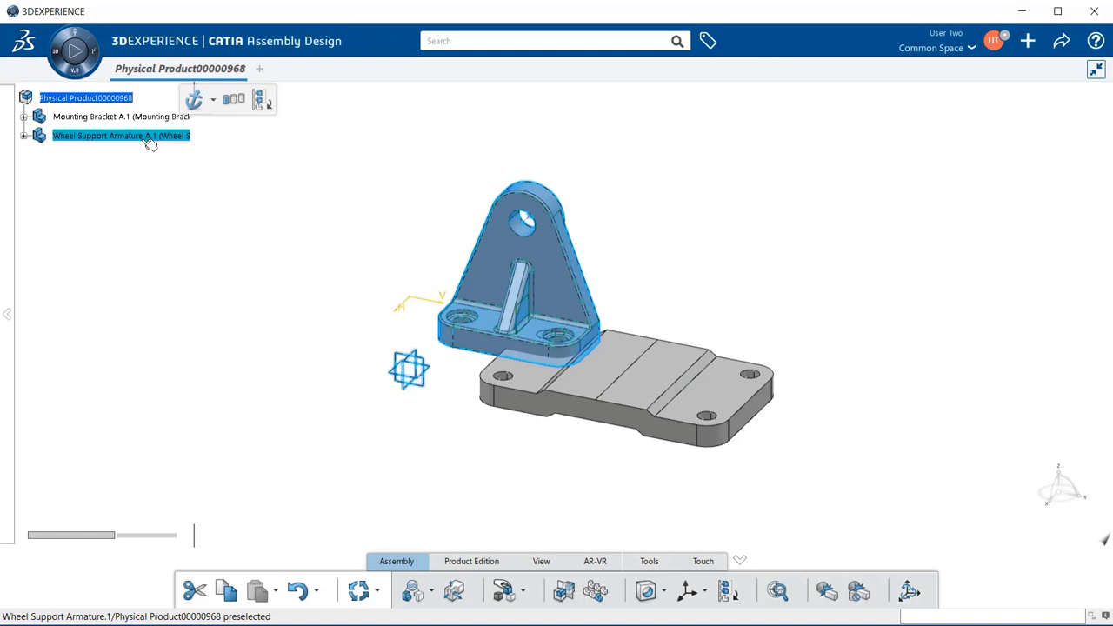
click(120, 115)
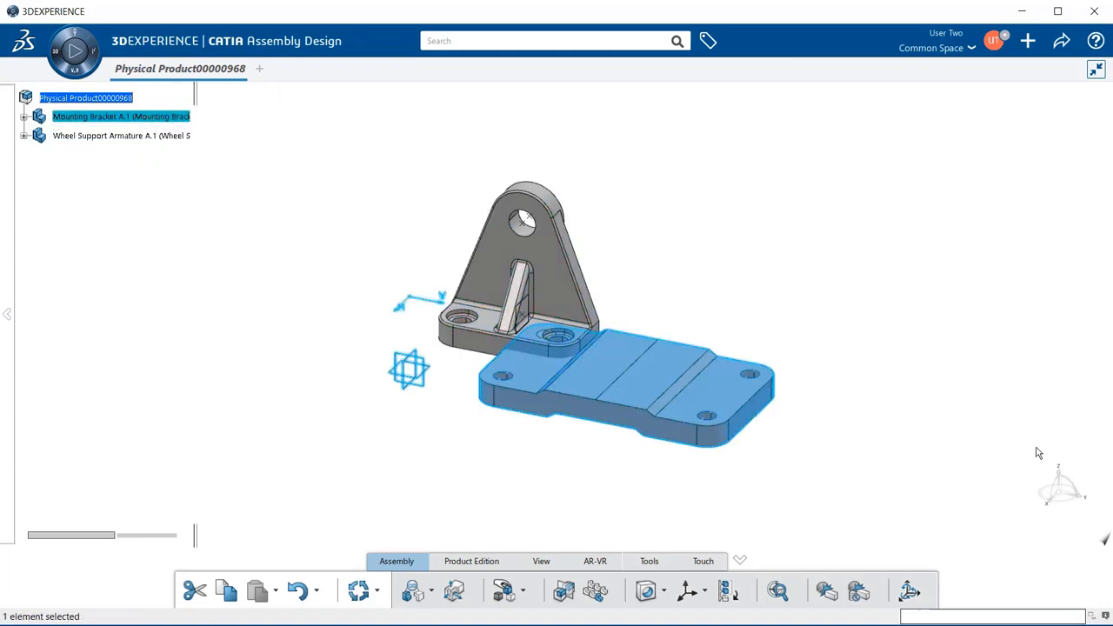
mouse_move(988, 525)
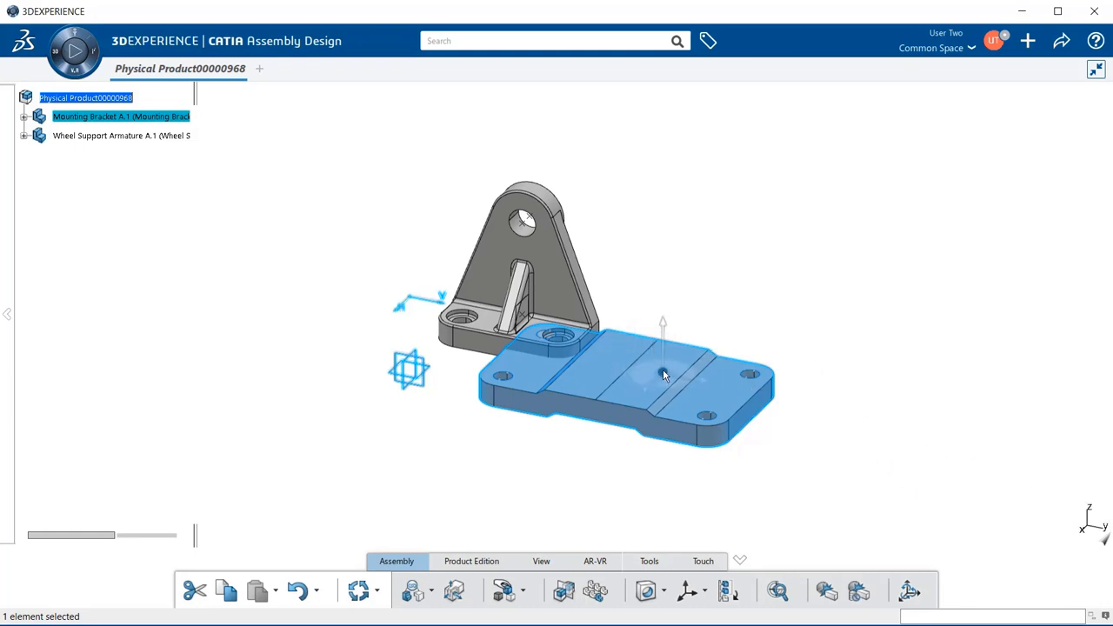
Step: Drag the bracket with the Robot compass to its new position beneath the armature base
click(662, 374)
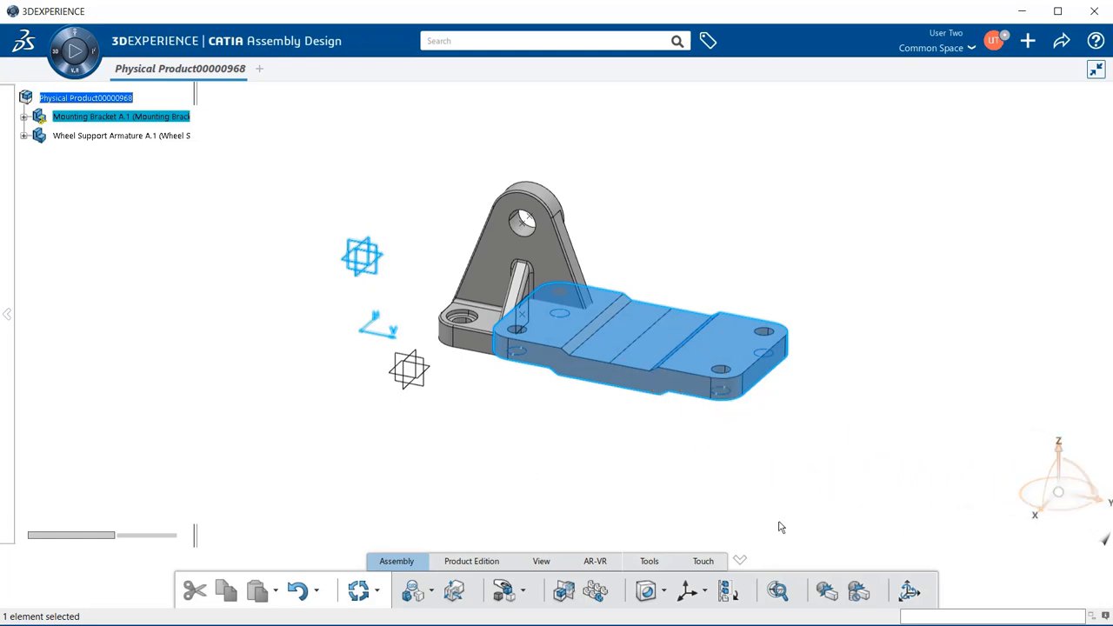
click(786, 470)
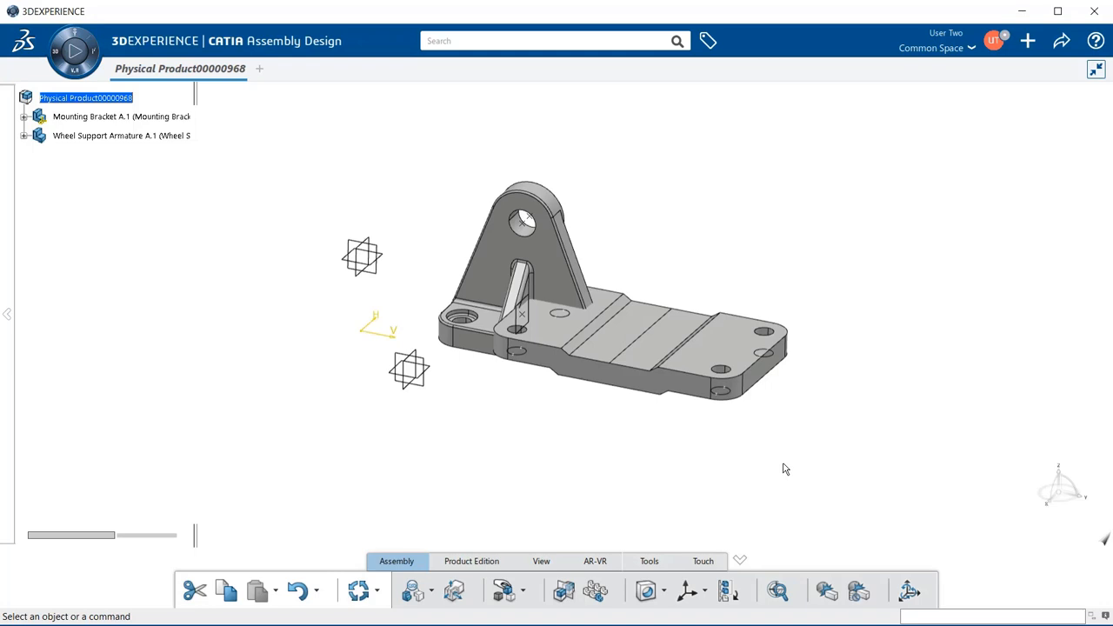
mouse_move(414, 591)
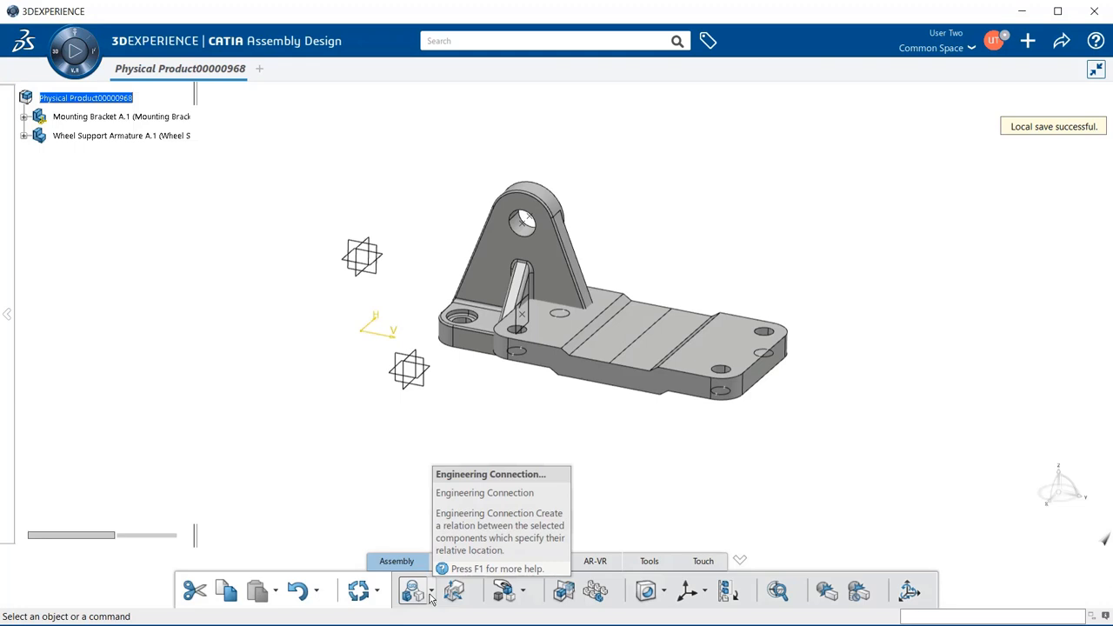
Step: Apply a Fix constraint to Mounting Bracket A.1, creating the Engineering Connections group
click(431, 600)
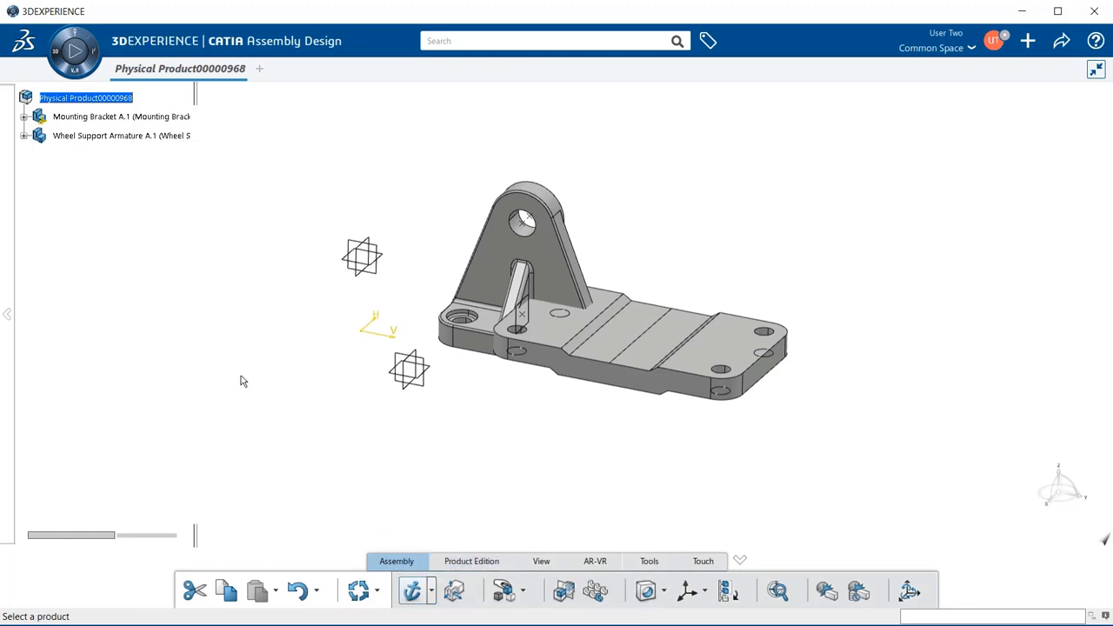
click(122, 114)
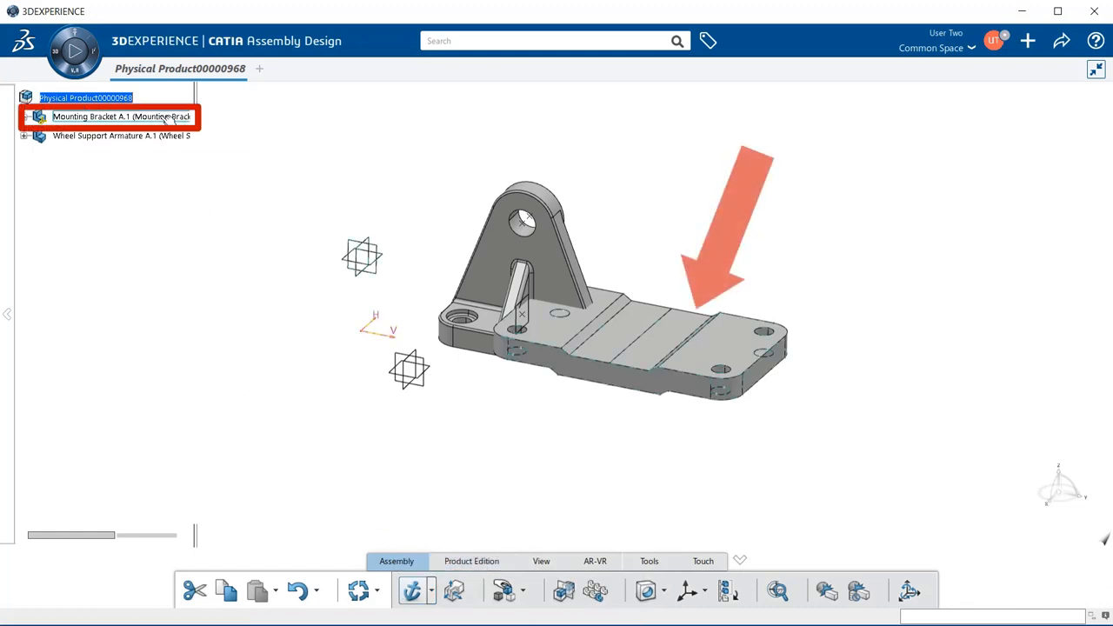
click(122, 115)
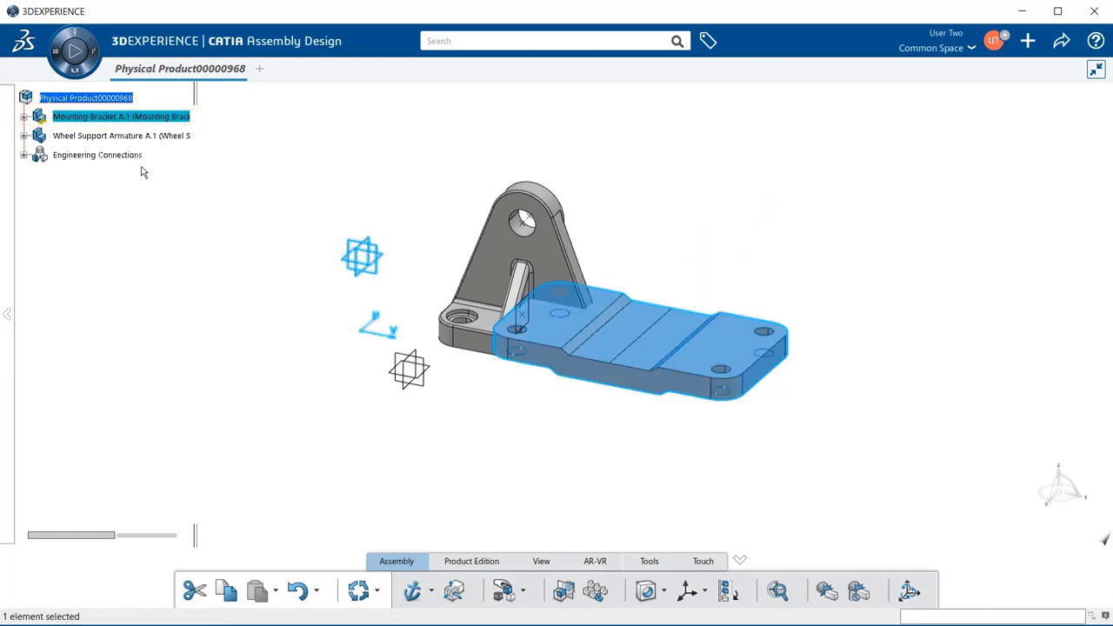
Step: Expand Engineering Connections and Fix.1 to show Fix in Space.1, then bring up Fix.1's context menu
click(97, 153)
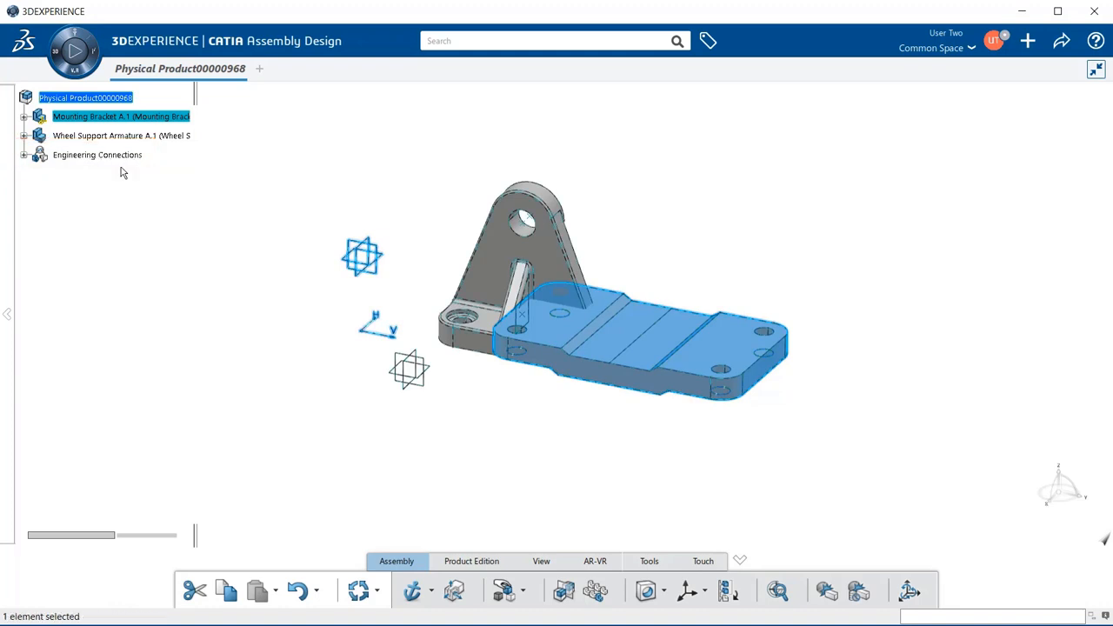
click(25, 155)
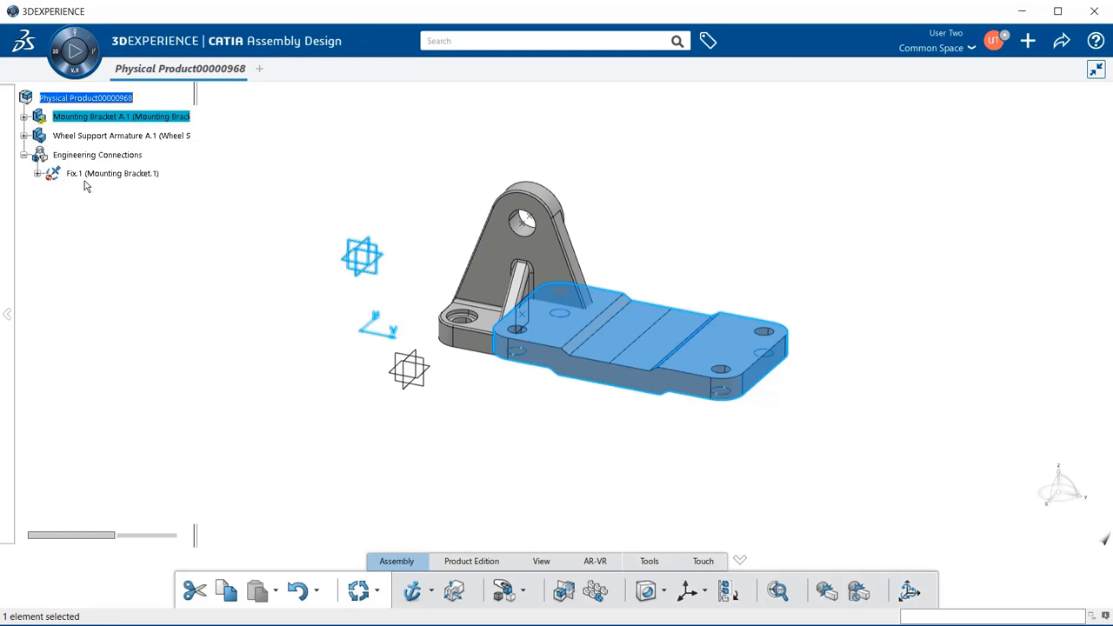
mouse_move(80, 184)
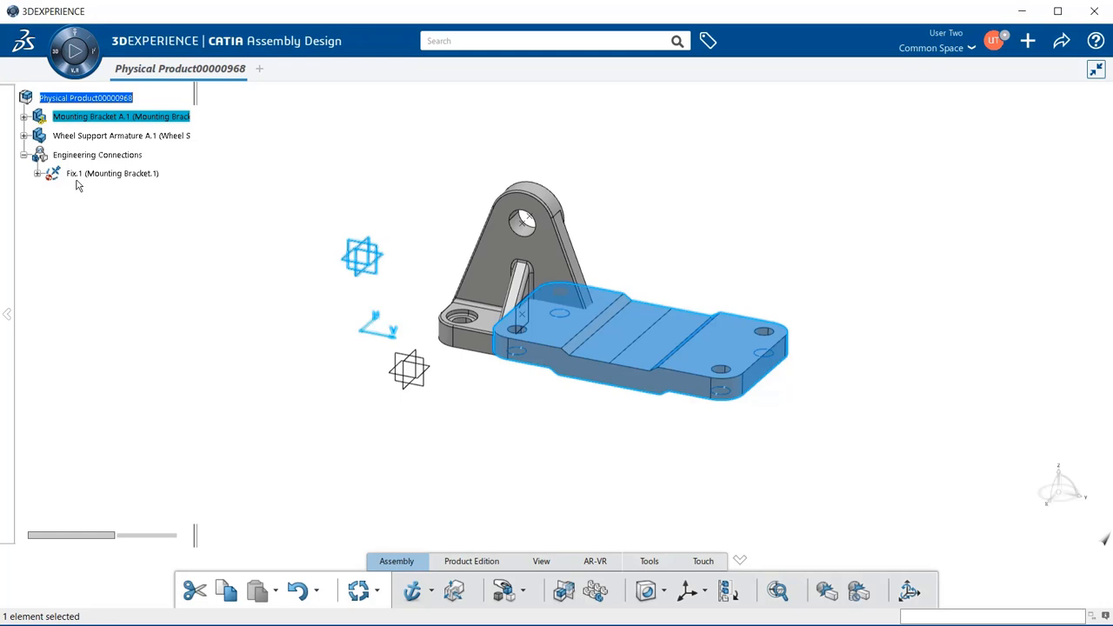
mouse_move(113, 188)
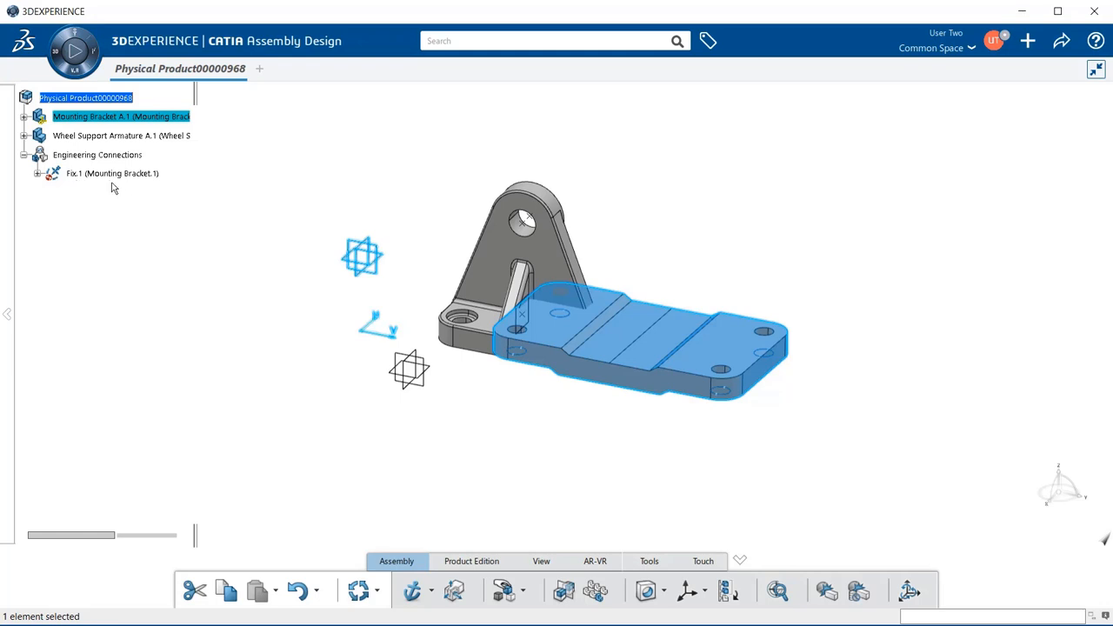
mouse_move(112, 174)
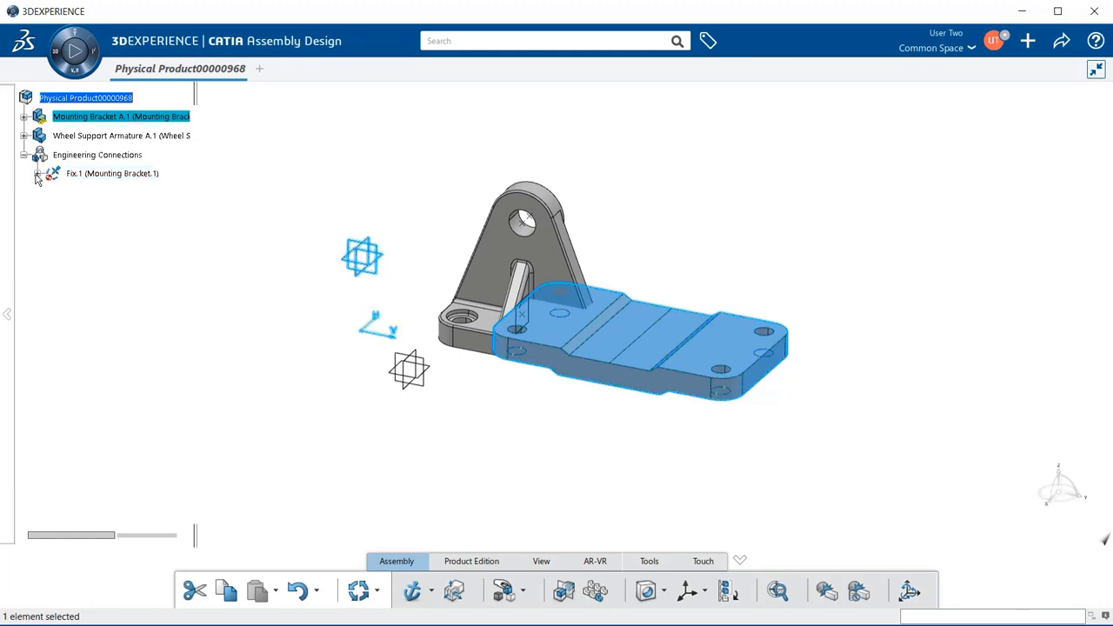
click(54, 174)
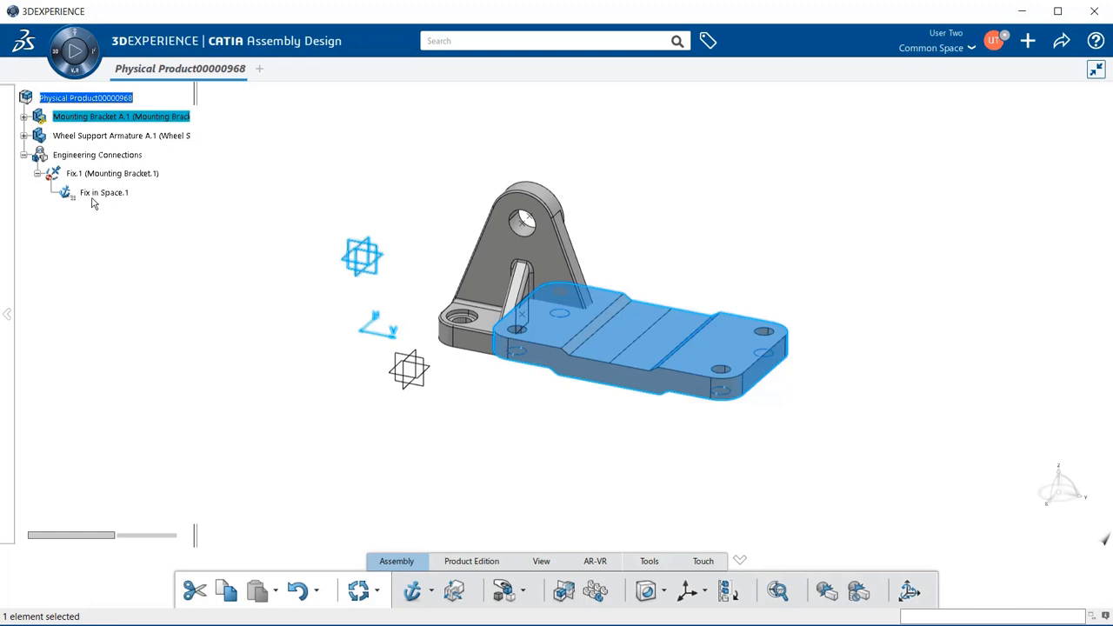
mouse_move(119, 205)
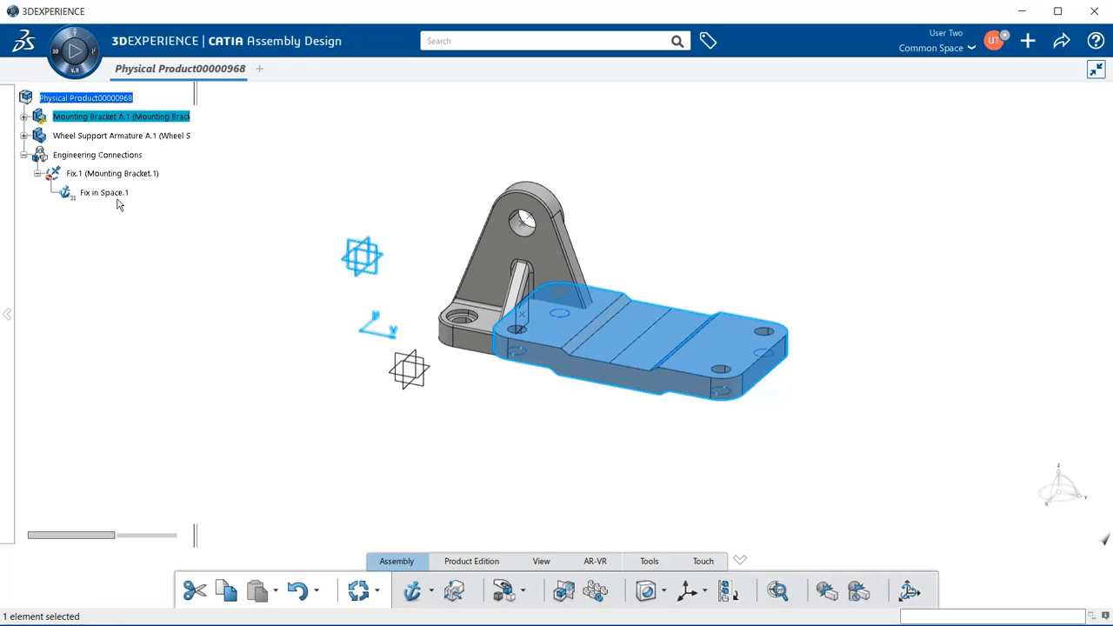
mouse_move(104, 191)
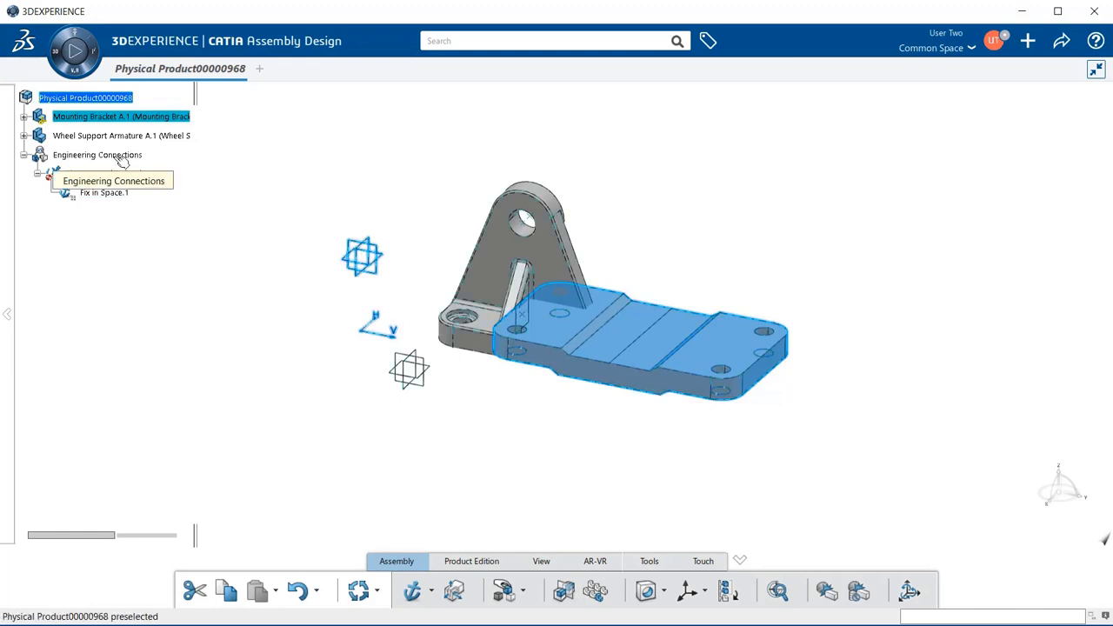
right_click(90, 174)
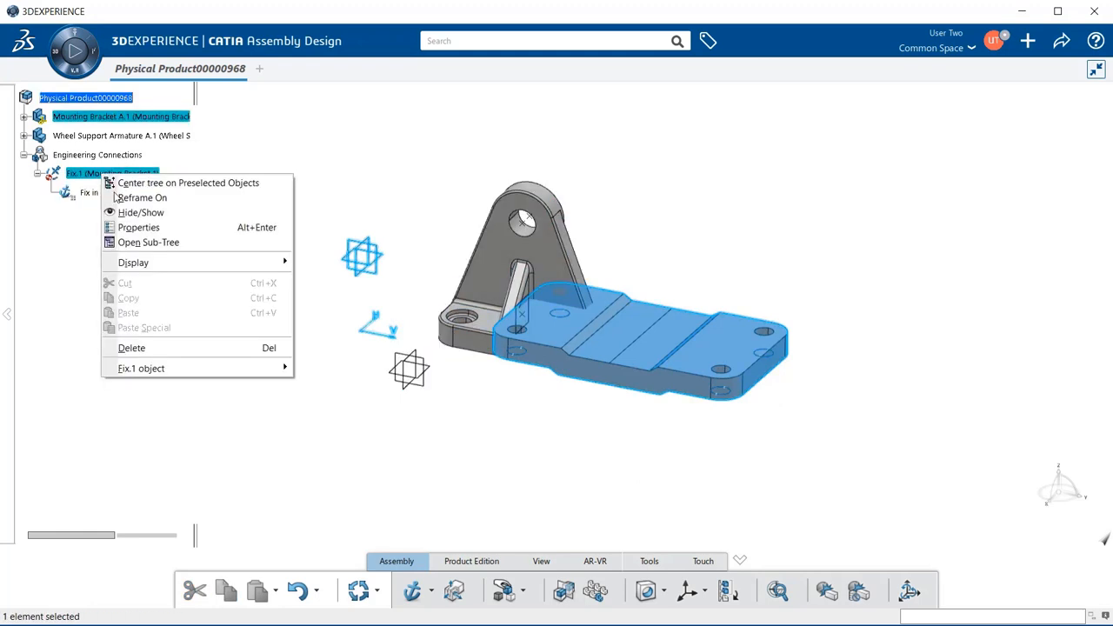
mouse_move(132, 348)
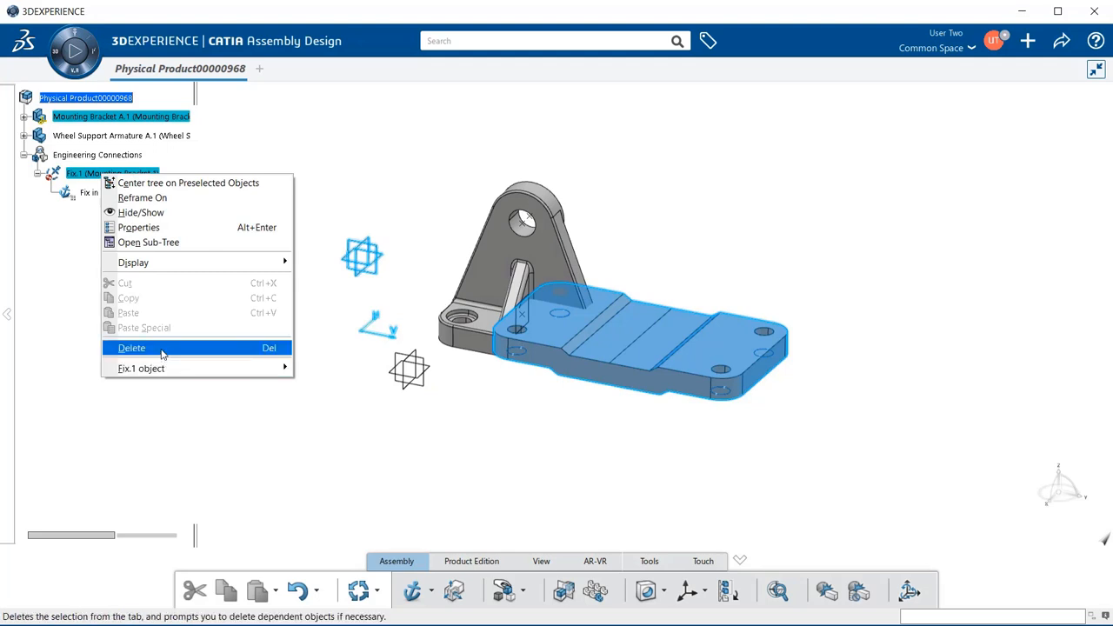